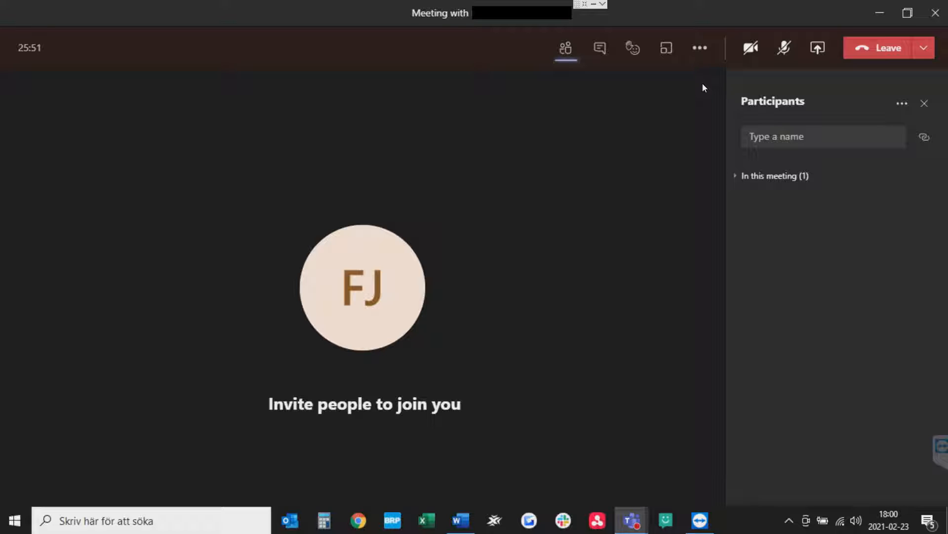
mouse_move(699, 47)
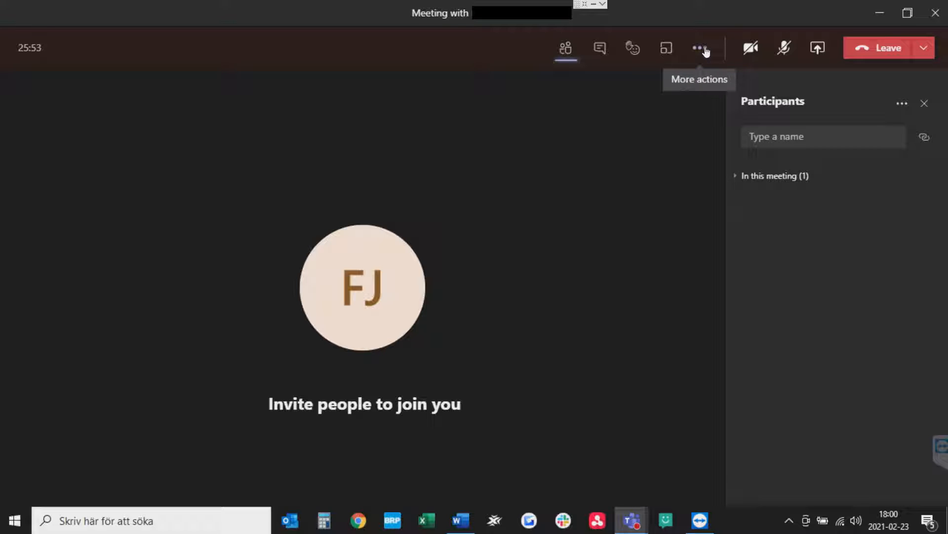
- Open the meeting's More actions menu showing Gallery and Large gallery layouts
click(699, 47)
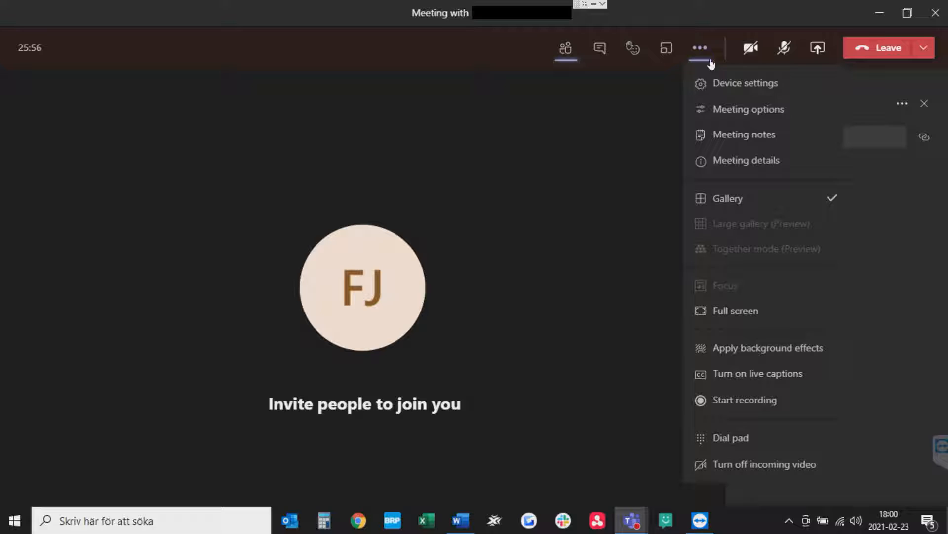
mouse_move(747, 203)
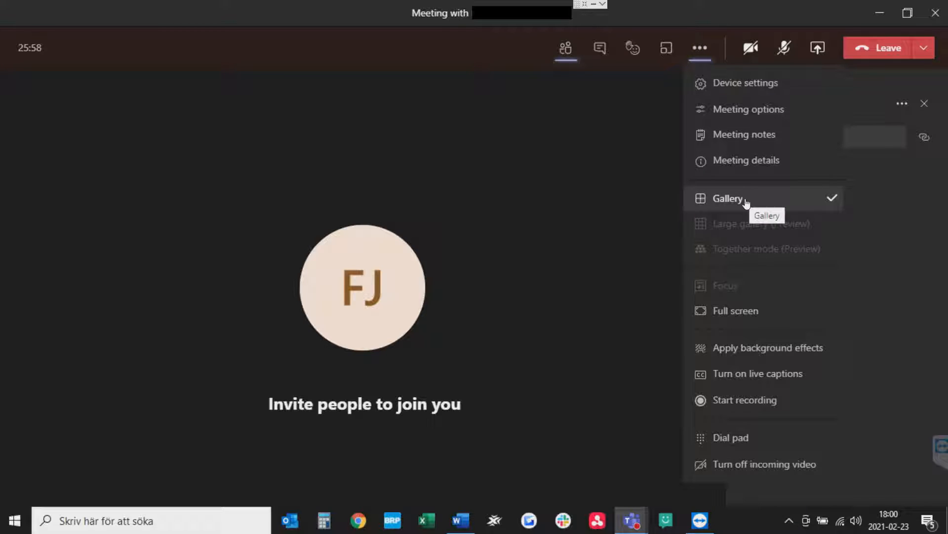